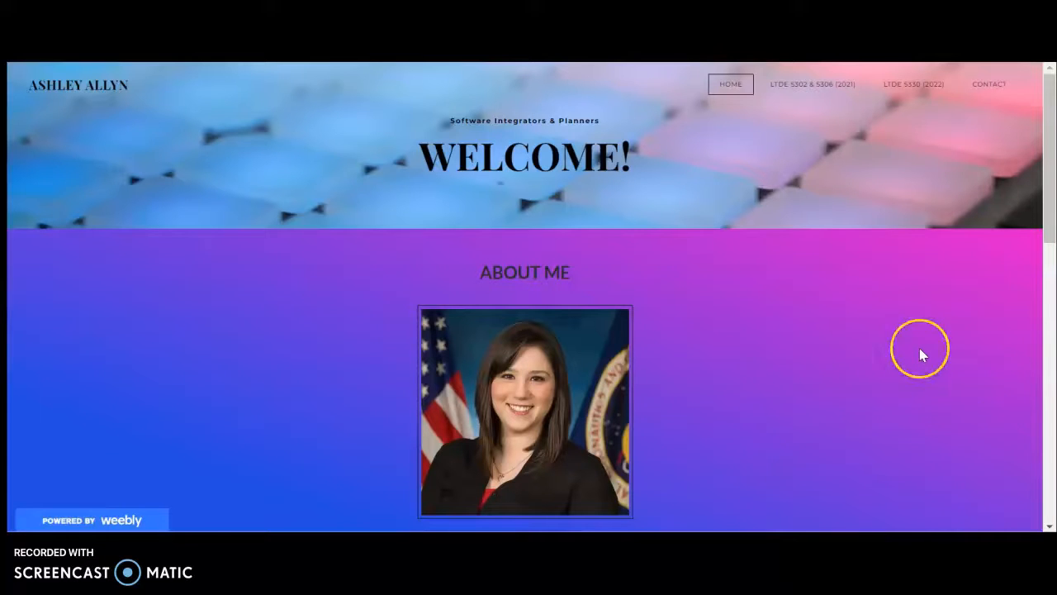
Scroll down the current portfolio page and back up to the top
{"action": "scroll", "scroll_direction": "down", "scroll_amount": 3}
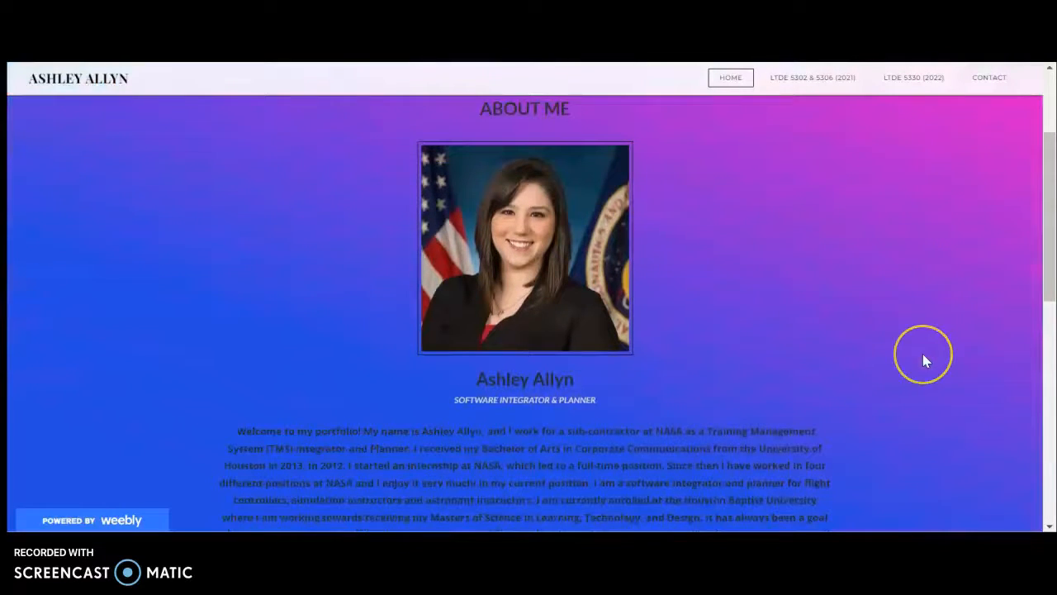
{"action": "scroll", "scroll_direction": "down", "scroll_amount": 3}
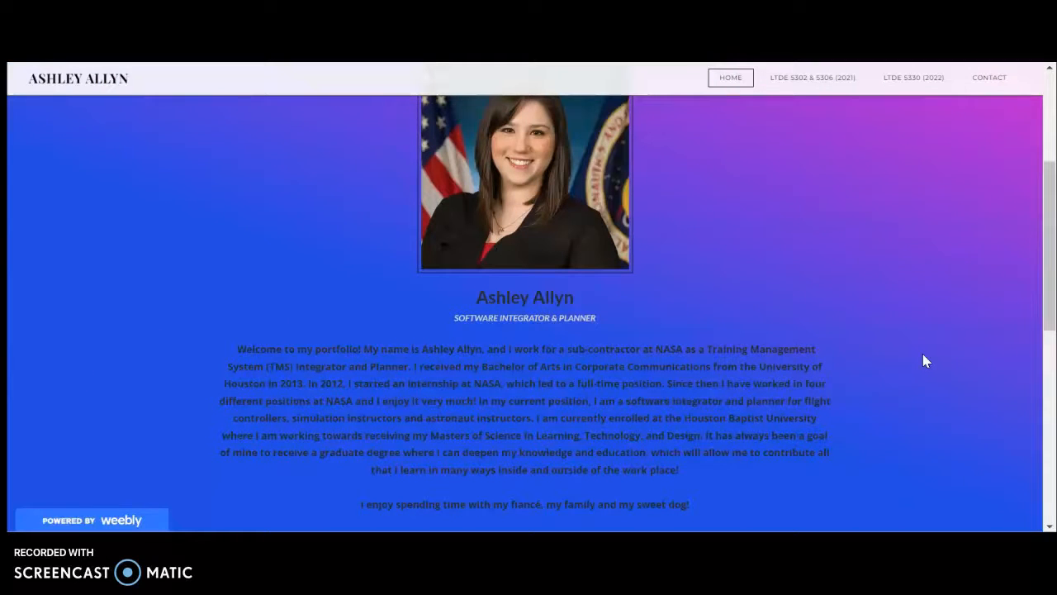
{"action": "scroll", "scroll_direction": "down", "scroll_amount": 3}
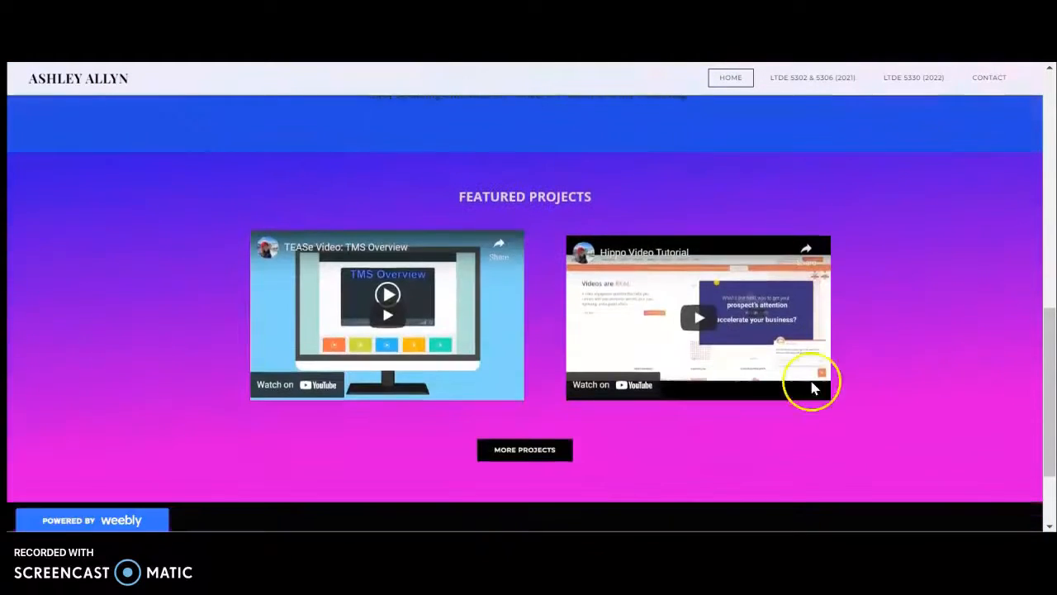
{"action": "mouse_move", "coordinate": [602, 457]}
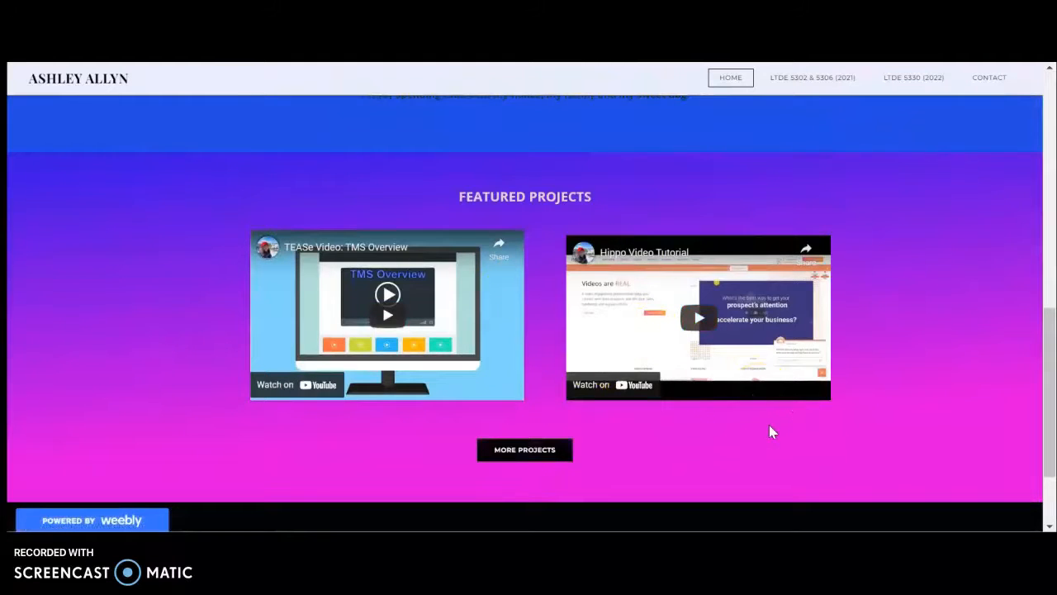
{"action": "scroll", "scroll_direction": "up", "scroll_amount": 3}
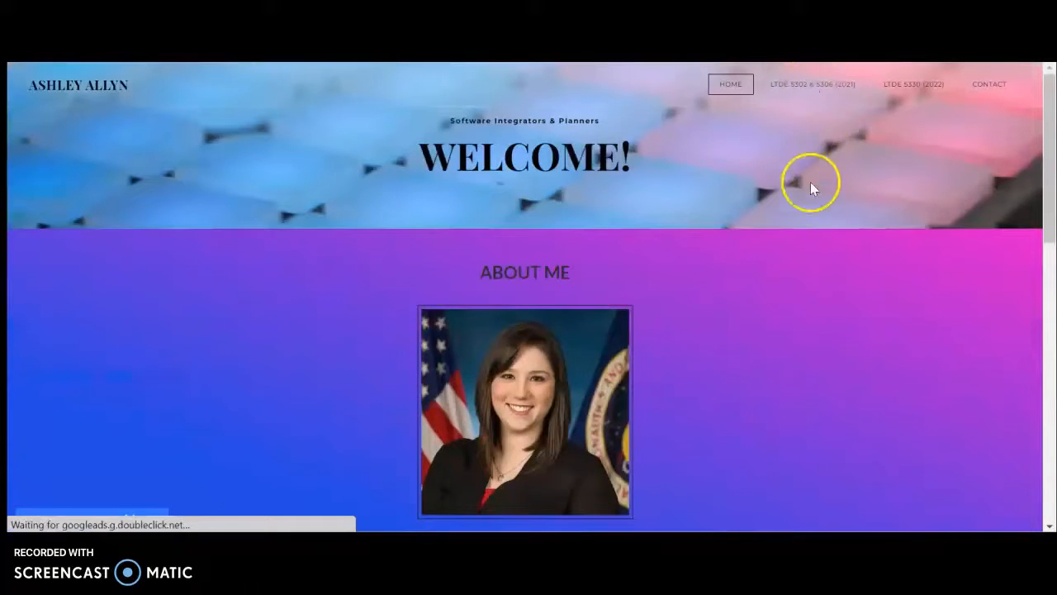
Open the LTDE 5302 & 5306 (2021) page and browse its Artifacts of Learning
{"action": "left_click", "coordinate": [811, 83]}
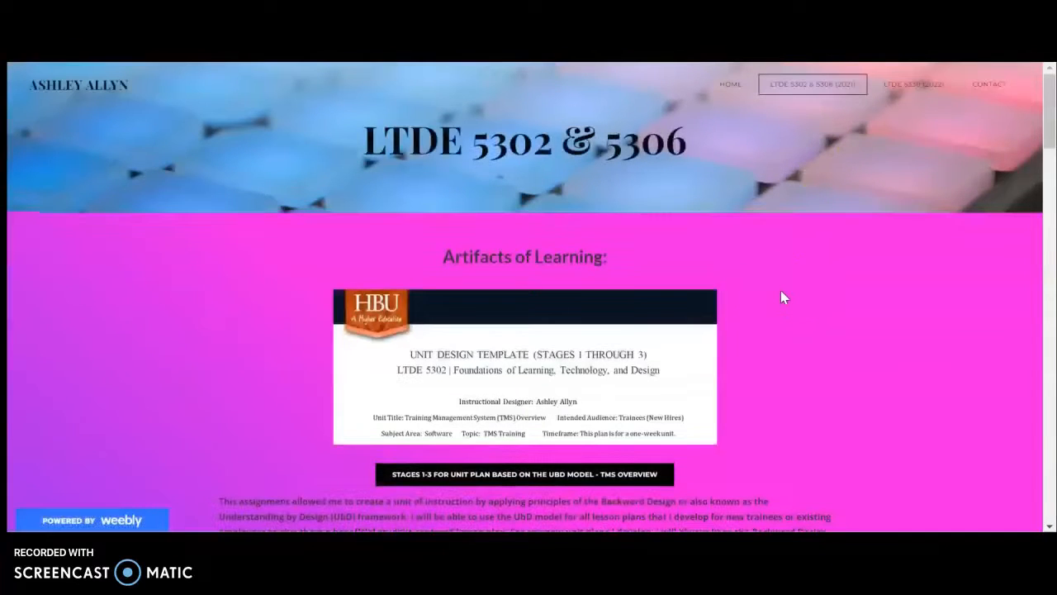
{"action": "scroll", "scroll_direction": "down", "scroll_amount": 3}
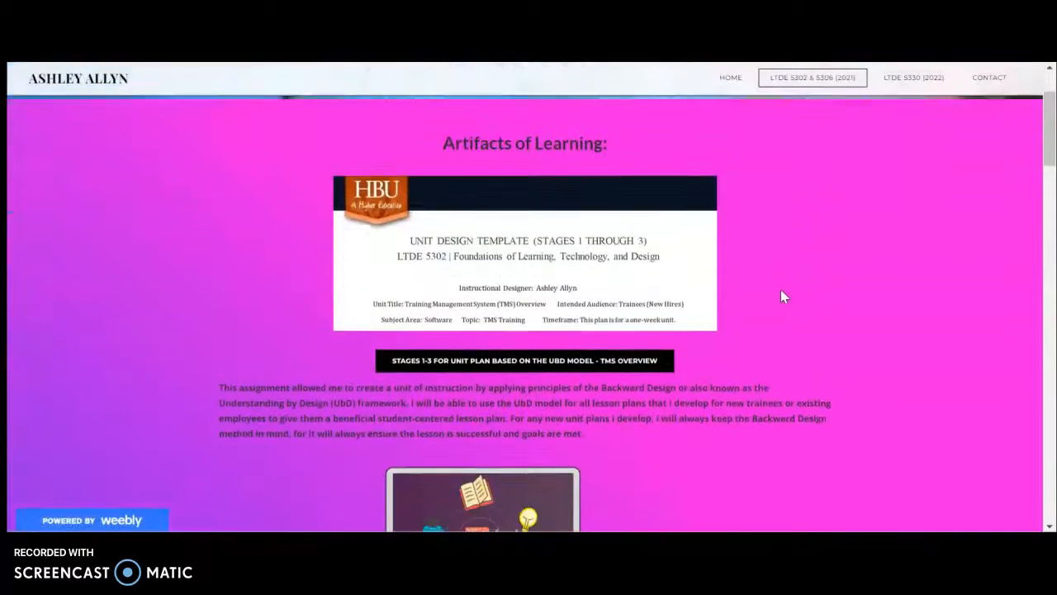
{"action": "scroll", "scroll_direction": "down", "scroll_amount": 3}
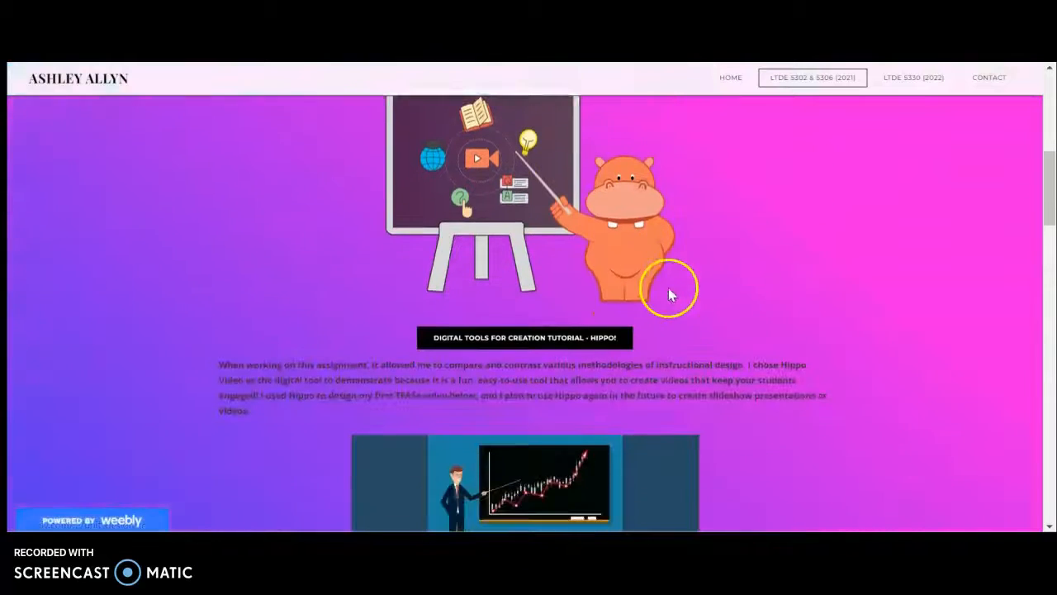
{"action": "scroll", "scroll_direction": "down", "scroll_amount": 3}
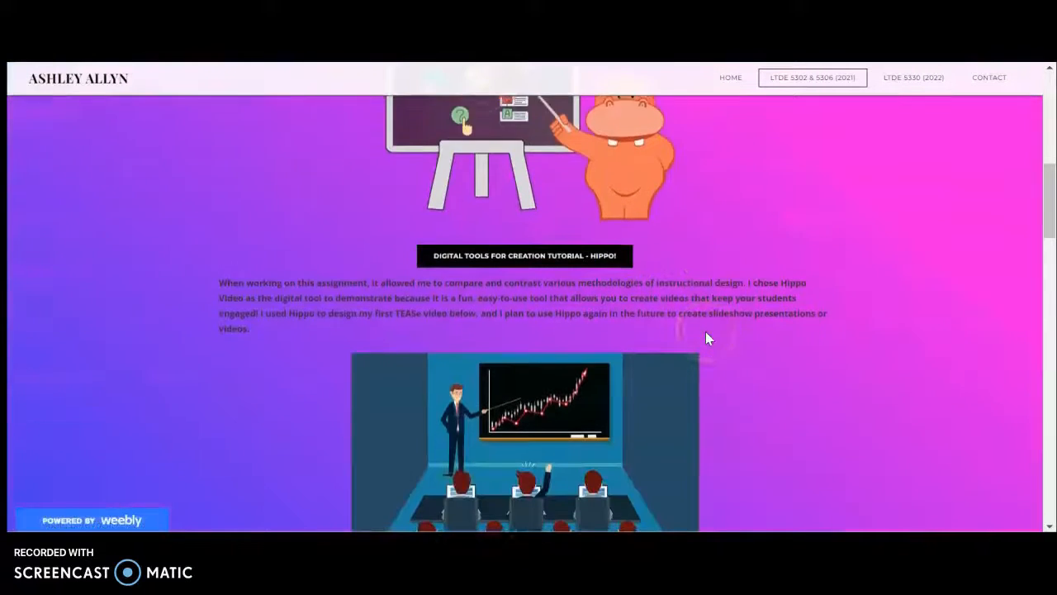
{"action": "scroll", "scroll_direction": "down", "scroll_amount": 3}
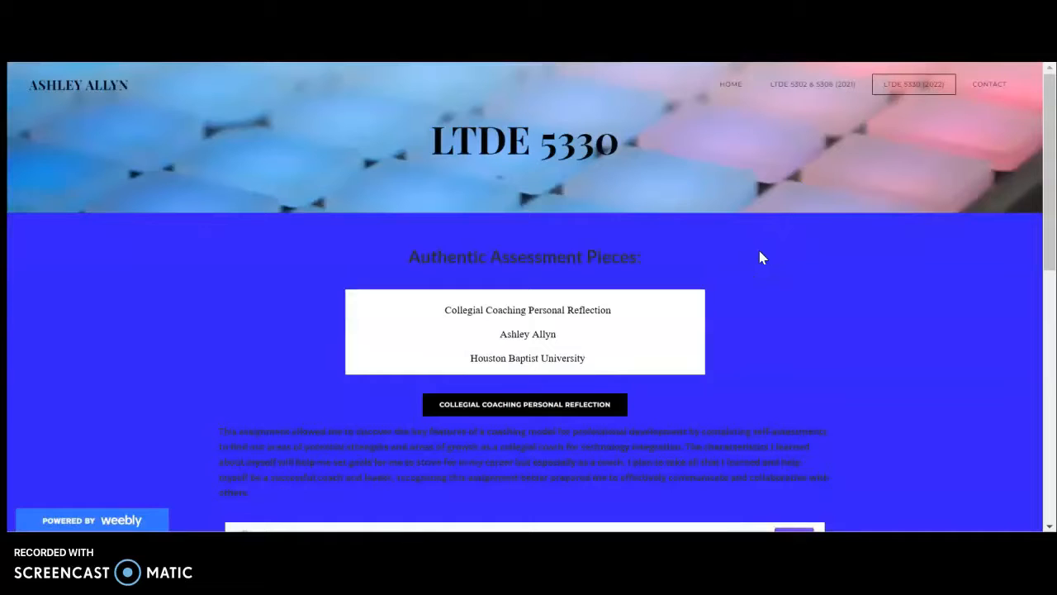
{"action": "mouse_move", "coordinate": [767, 248]}
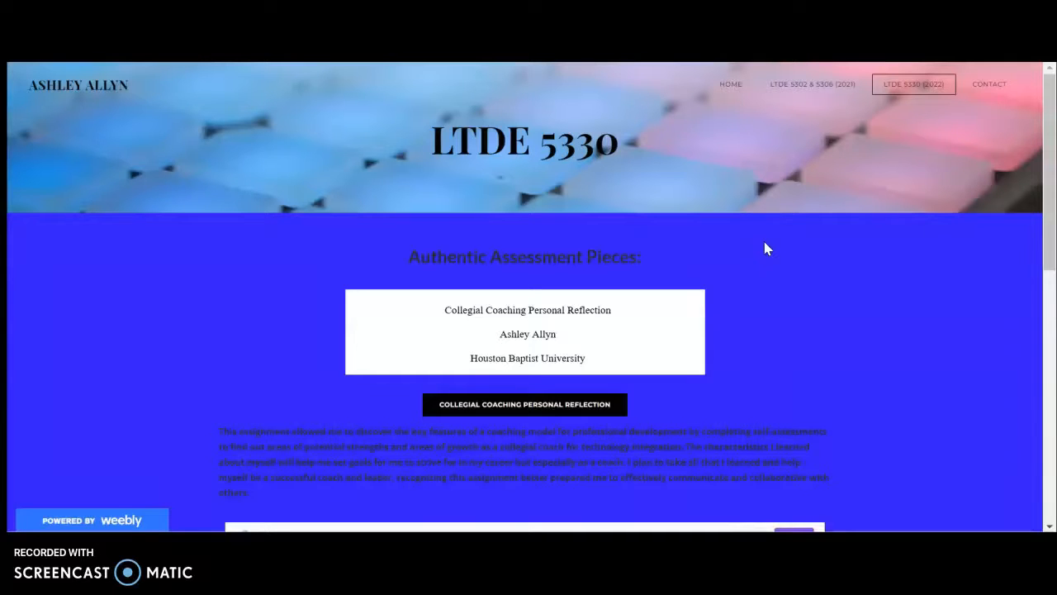
Scroll the LTDE 5330 assessment pieces past the Canva tool and technology reflection artifacts
{"action": "scroll", "scroll_direction": "down", "scroll_amount": 3}
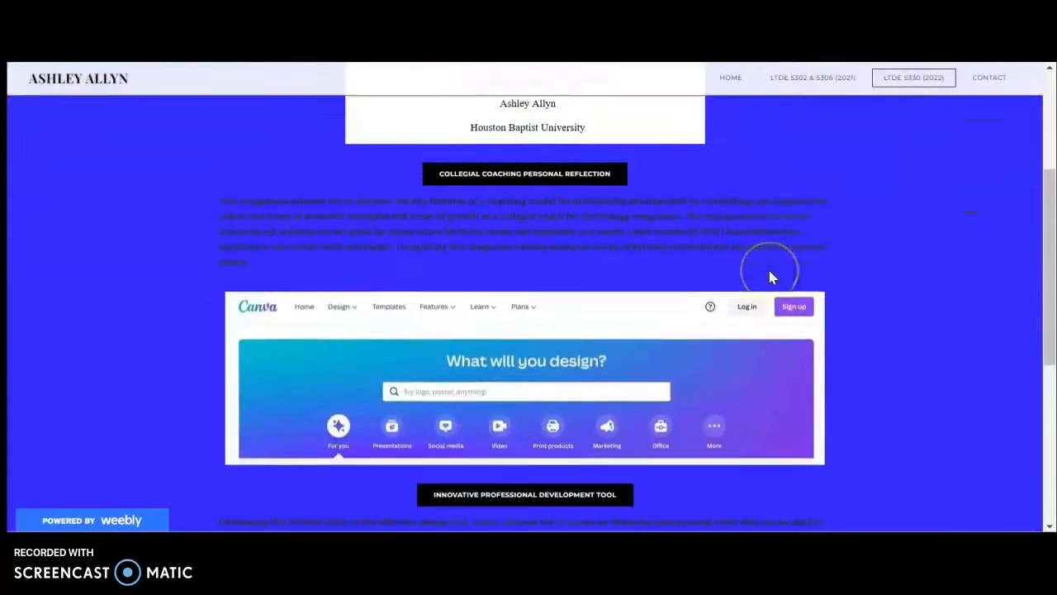
{"action": "scroll", "scroll_direction": "down", "scroll_amount": 3}
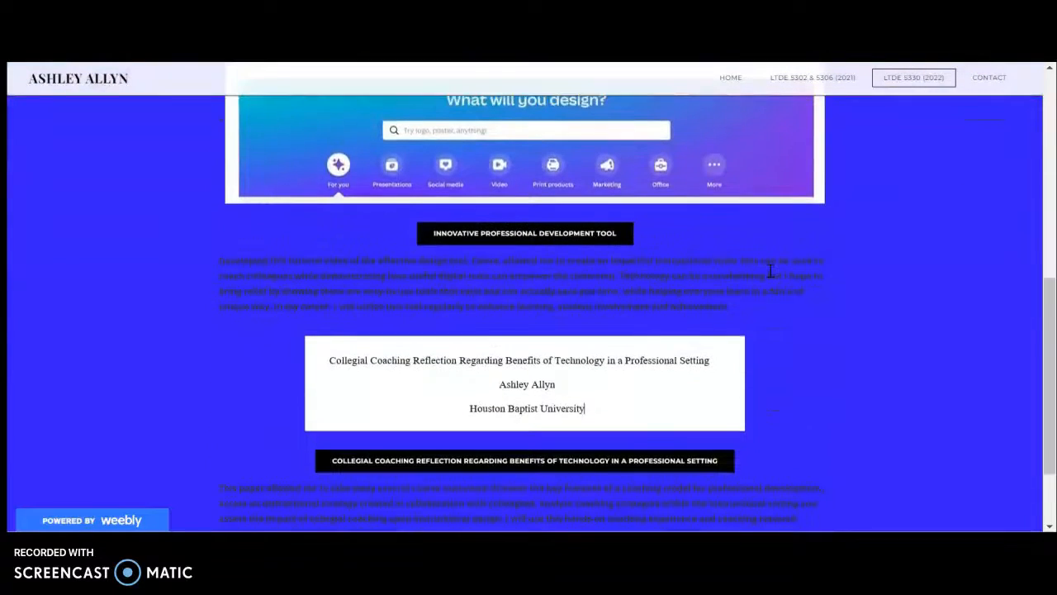
{"action": "scroll", "scroll_direction": "down", "scroll_amount": 3}
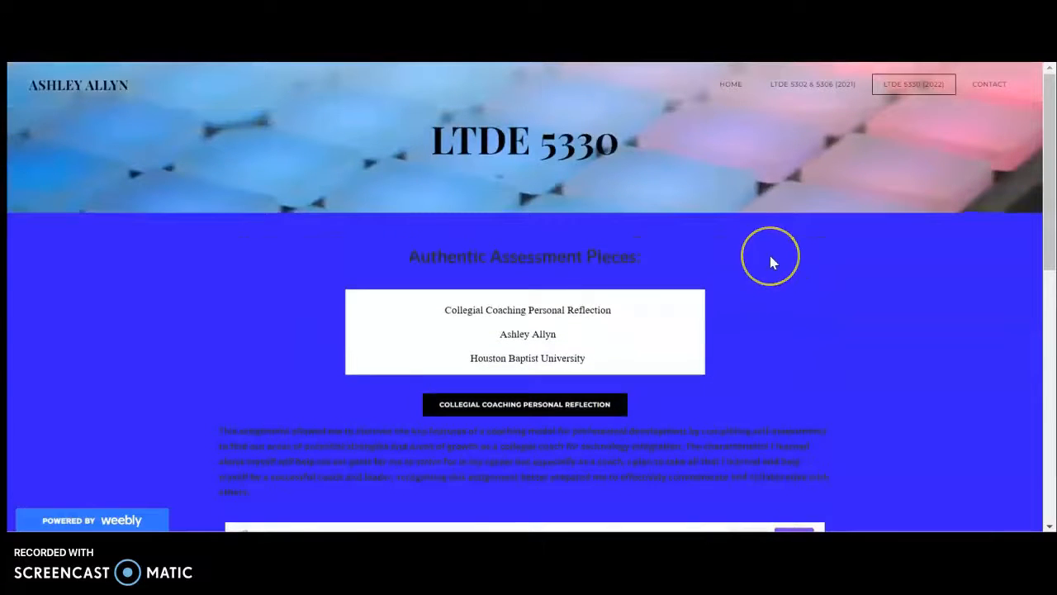
{"action": "mouse_move", "coordinate": [760, 376]}
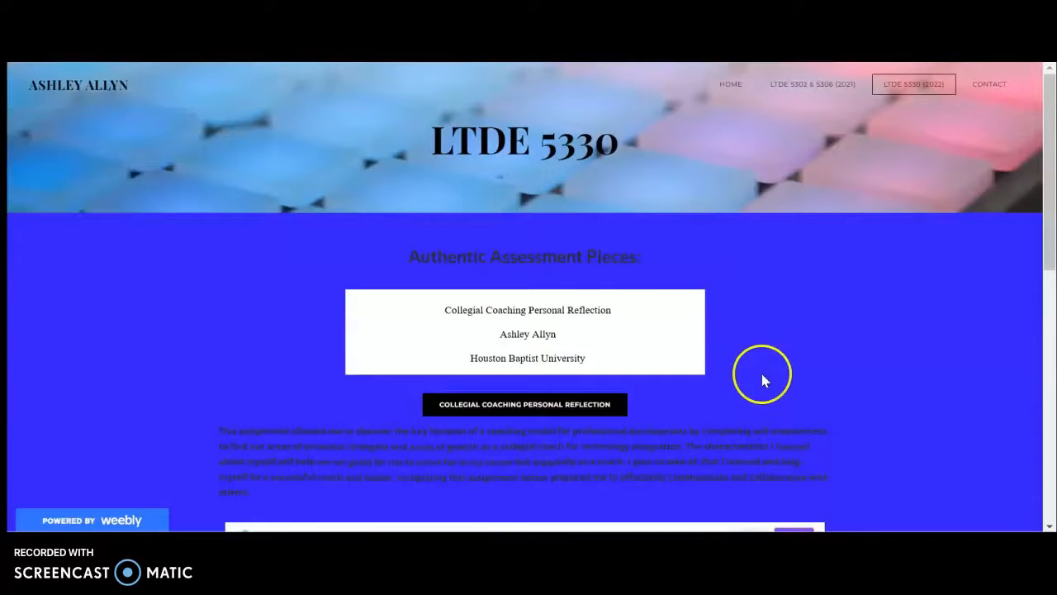
{"action": "mouse_move", "coordinate": [753, 384]}
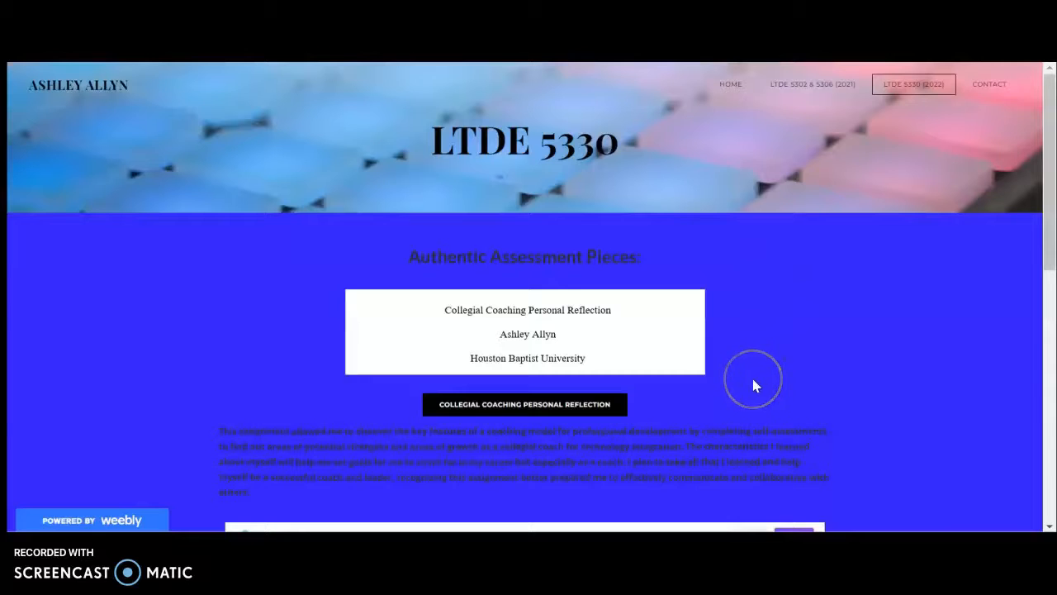
{"action": "mouse_move", "coordinate": [483, 413]}
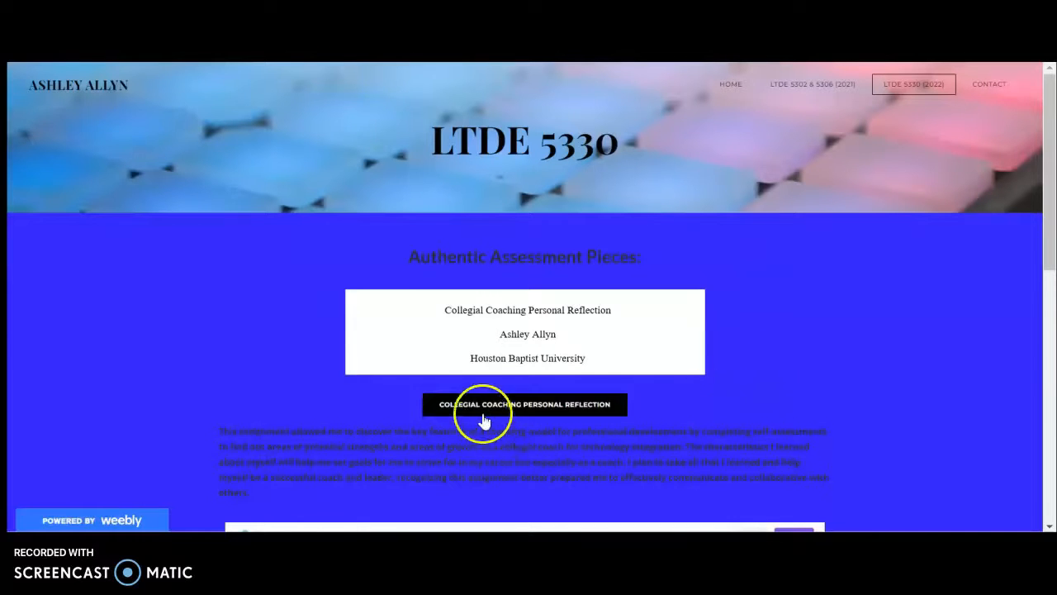
Open the Collegial Coaching Personal Reflection PDF and scroll through all four pages
{"action": "left_click", "coordinate": [524, 404]}
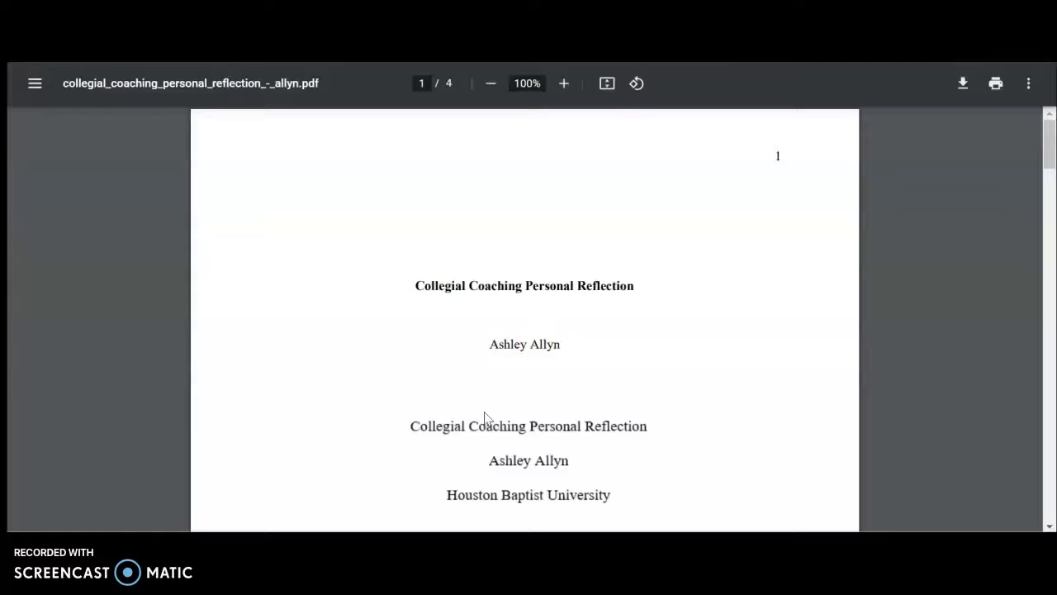
{"action": "scroll", "scroll_direction": "down", "scroll_amount": 3}
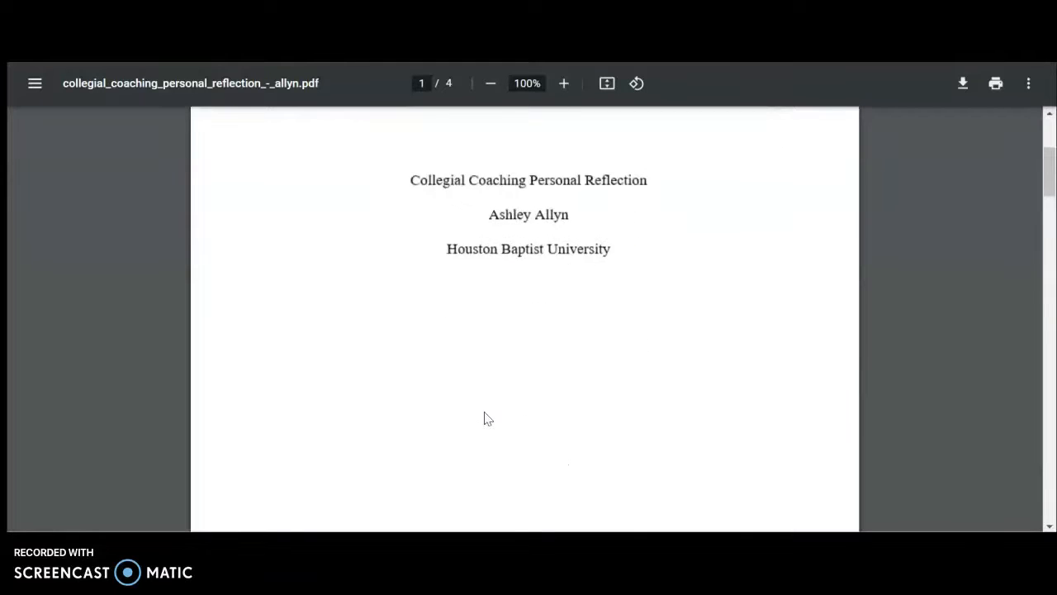
{"action": "scroll", "scroll_direction": "down", "scroll_amount": 3}
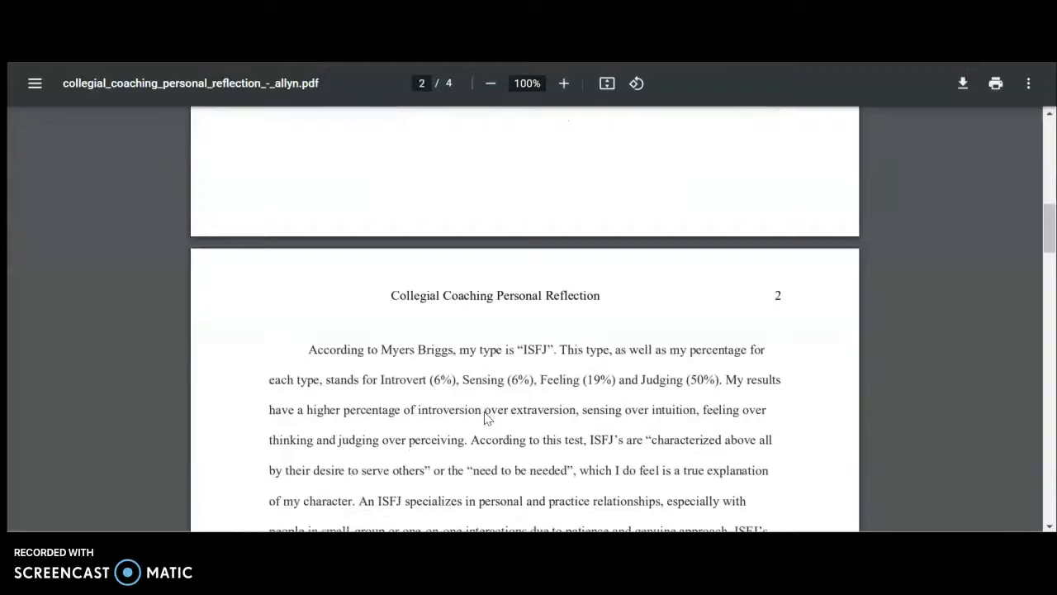
{"action": "scroll", "scroll_direction": "down", "scroll_amount": 3}
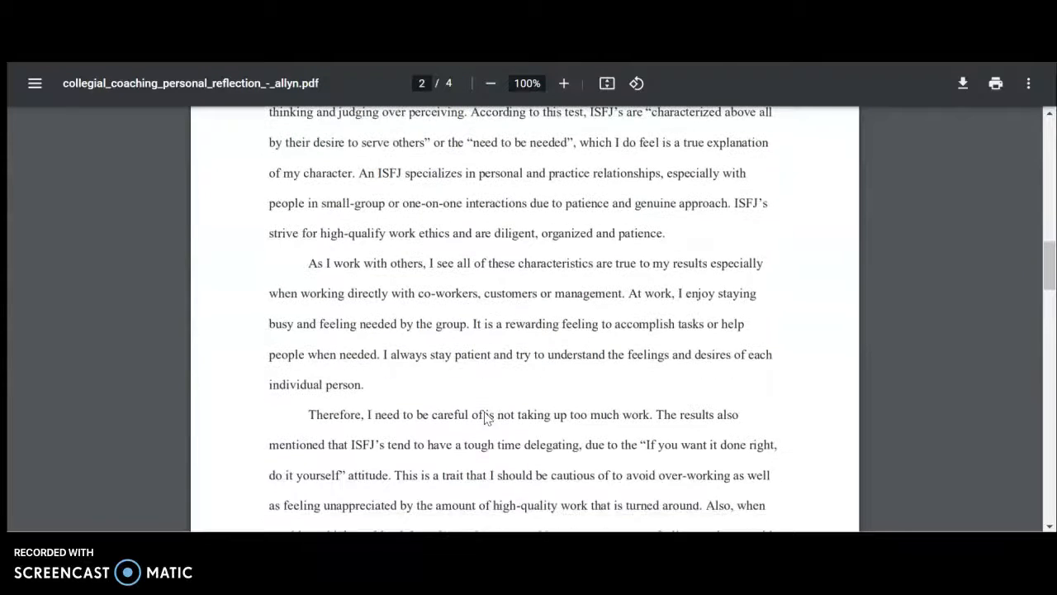
{"action": "scroll", "scroll_direction": "down", "scroll_amount": 3}
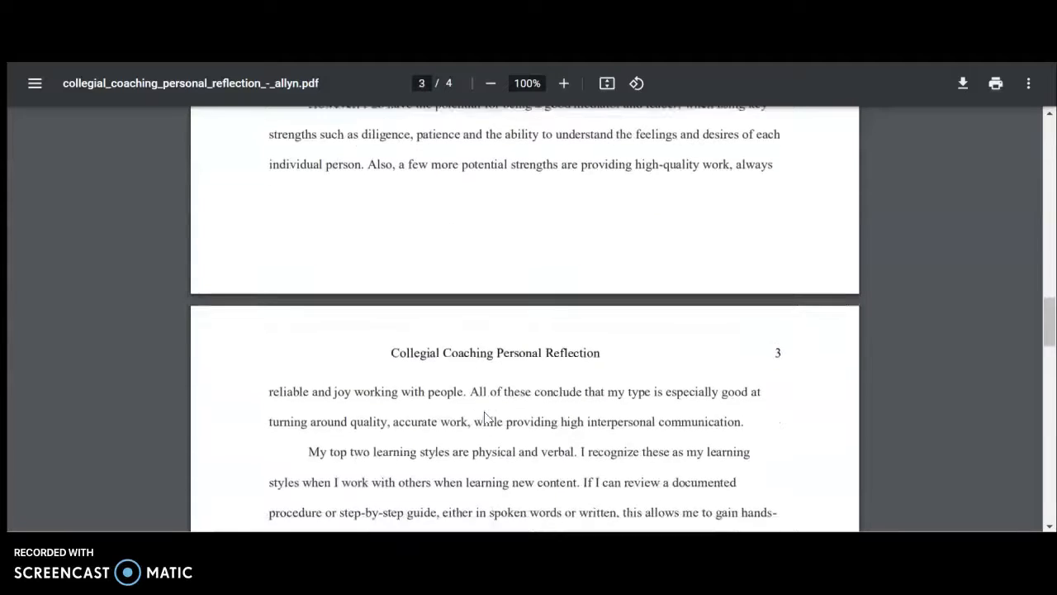
{"action": "scroll", "scroll_direction": "down", "scroll_amount": 3}
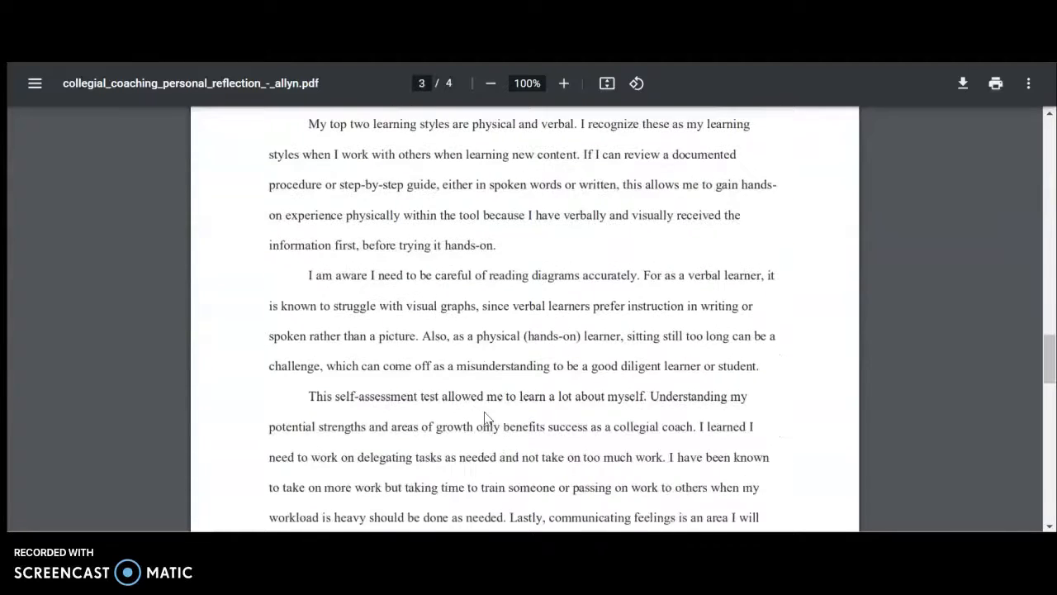
{"action": "scroll", "scroll_direction": "down", "scroll_amount": 3}
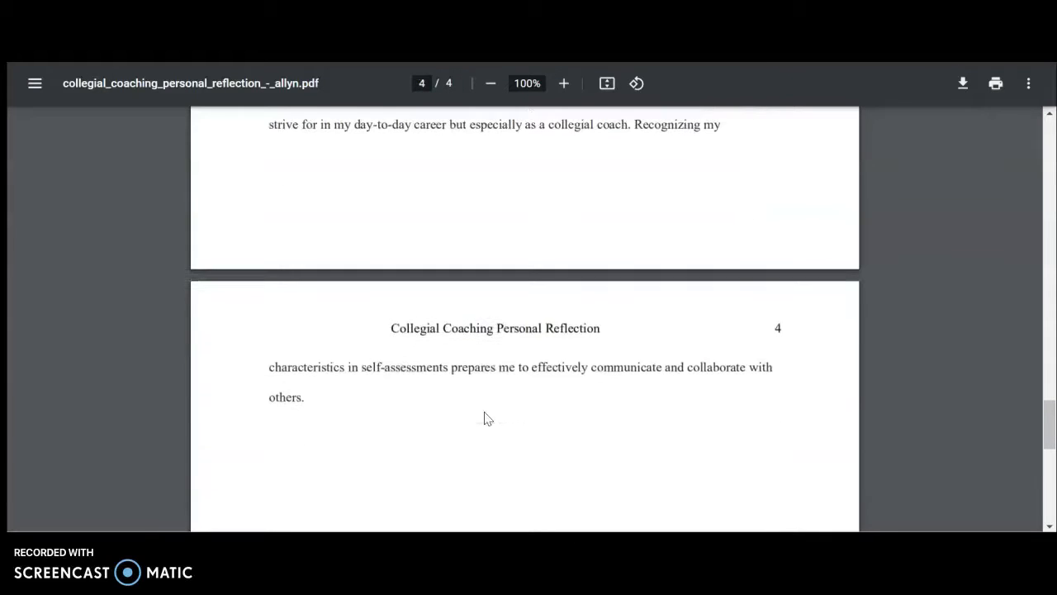
{"action": "scroll", "scroll_direction": "down", "scroll_amount": 3}
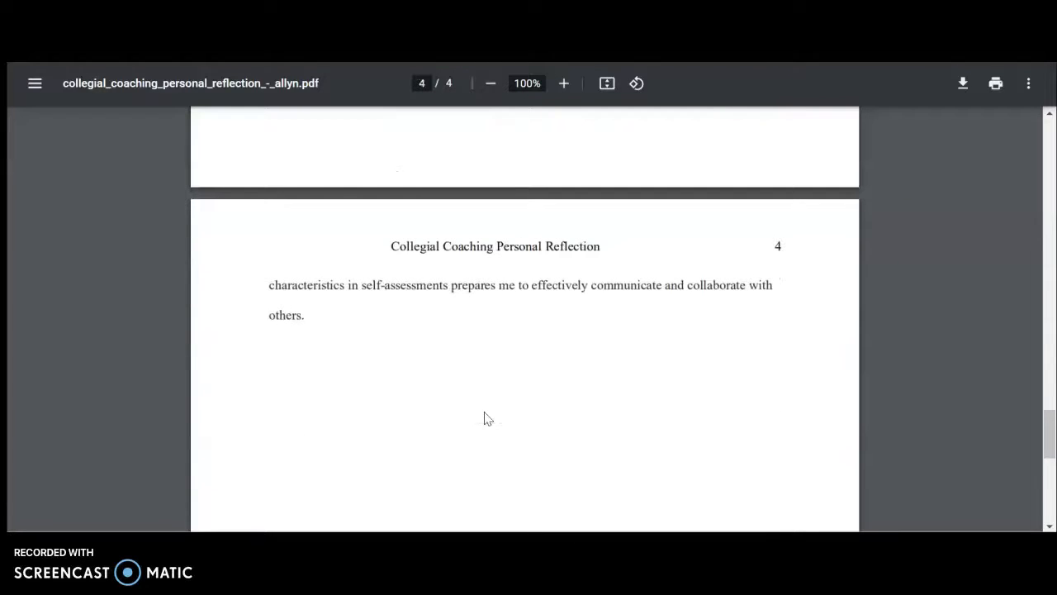
{"action": "scroll", "scroll_direction": "down", "scroll_amount": 3}
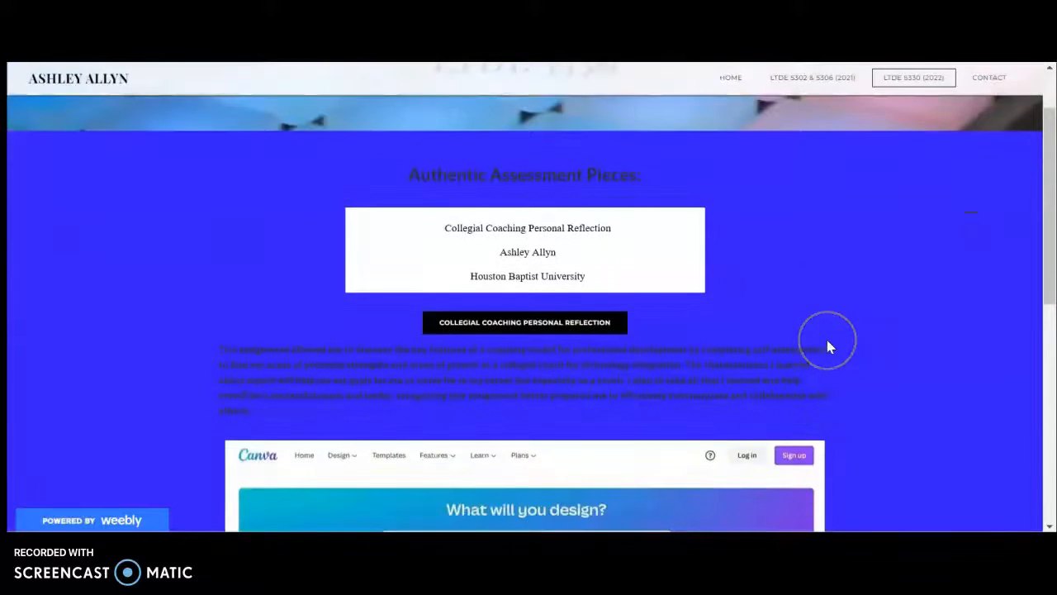
Scroll down the LTDE 5330 page's Authentic Assessment Pieces section
{"action": "scroll", "scroll_direction": "down", "scroll_amount": 3}
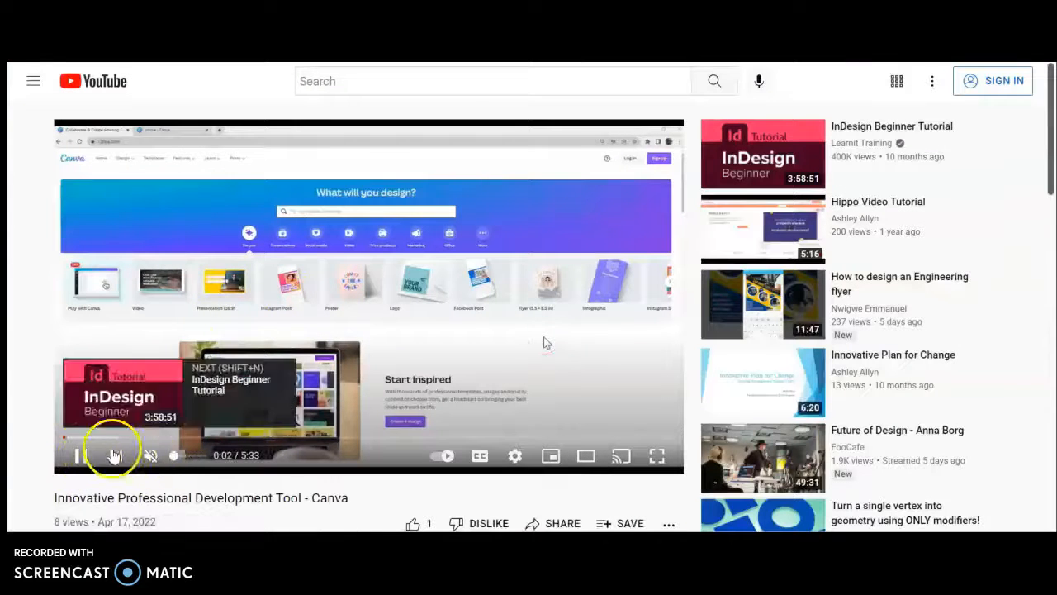
Play the Canva professional development tool video, then open the technology coaching reflection PDF
{"action": "left_click", "coordinate": [81, 455]}
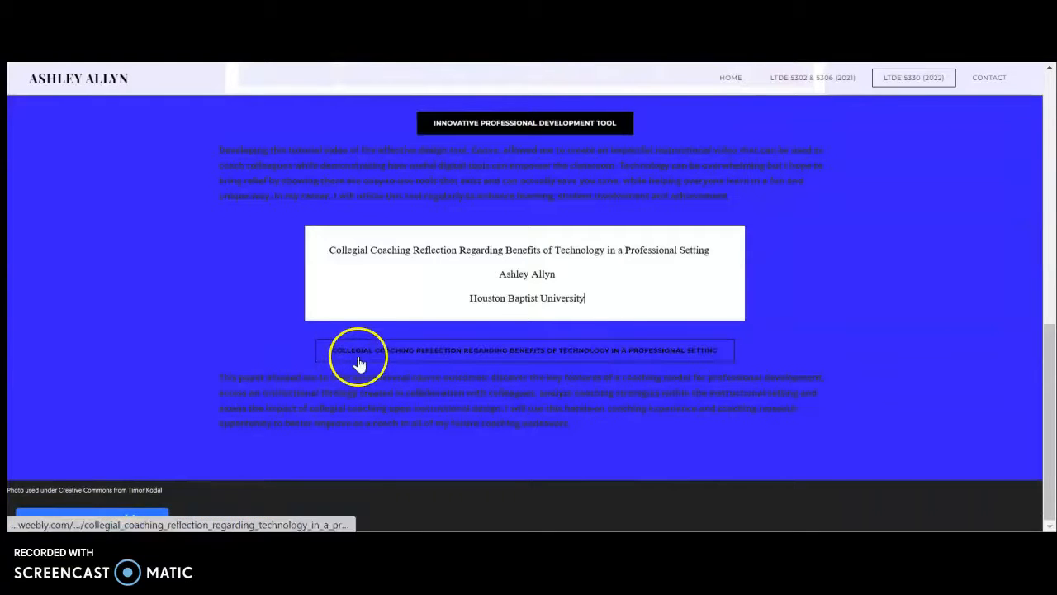
{"action": "left_click", "coordinate": [360, 350]}
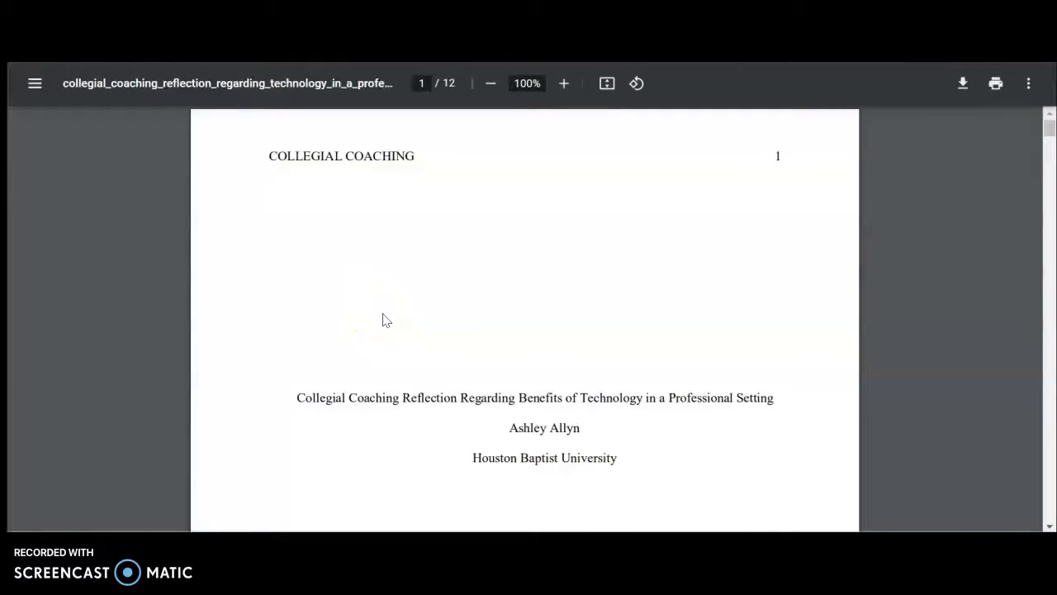
Scroll the 12-page technology reflection PDF from the title page and abstract into page 4
{"action": "scroll", "scroll_direction": "down", "scroll_amount": 3}
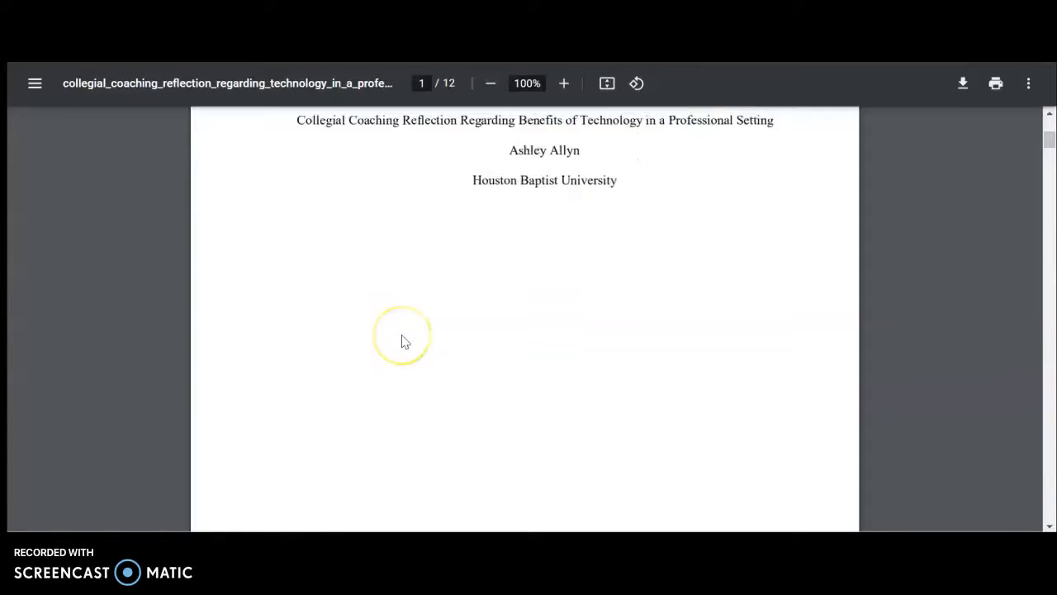
{"action": "scroll", "scroll_direction": "down", "scroll_amount": 3}
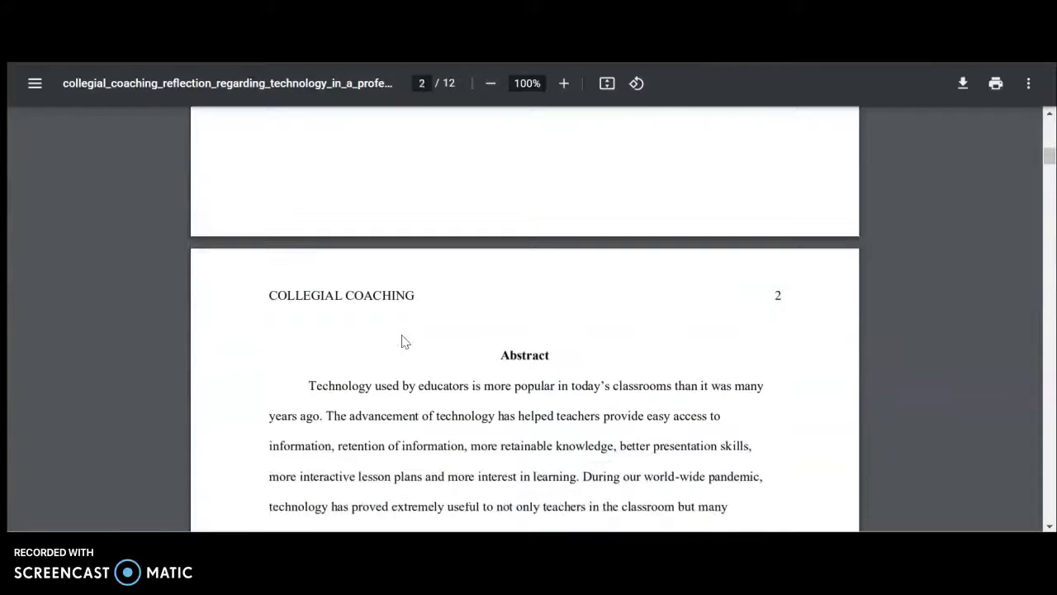
{"action": "scroll", "scroll_direction": "down", "scroll_amount": 3}
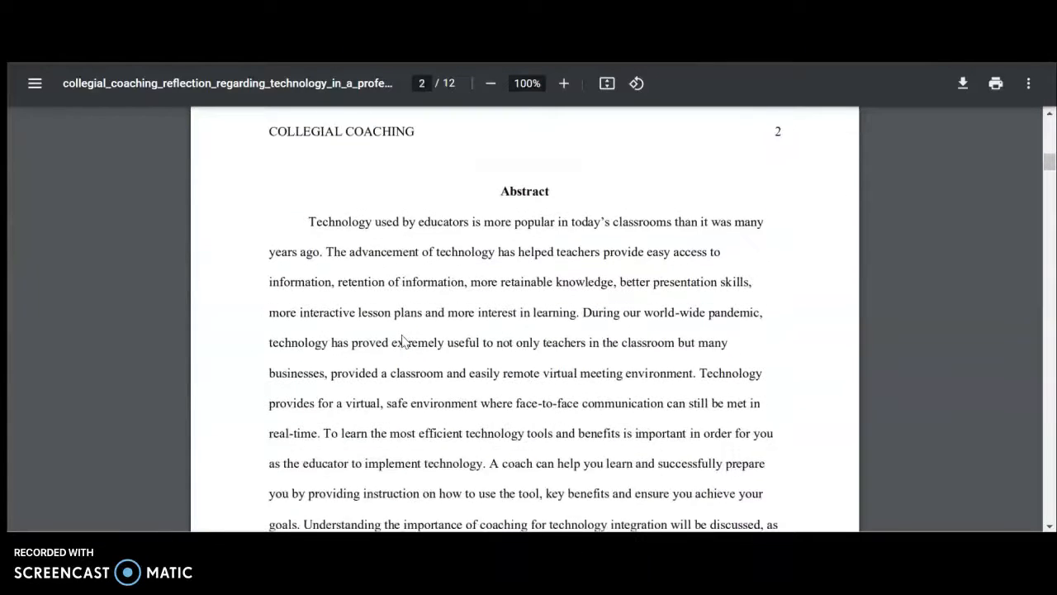
{"action": "scroll", "scroll_direction": "down", "scroll_amount": 3}
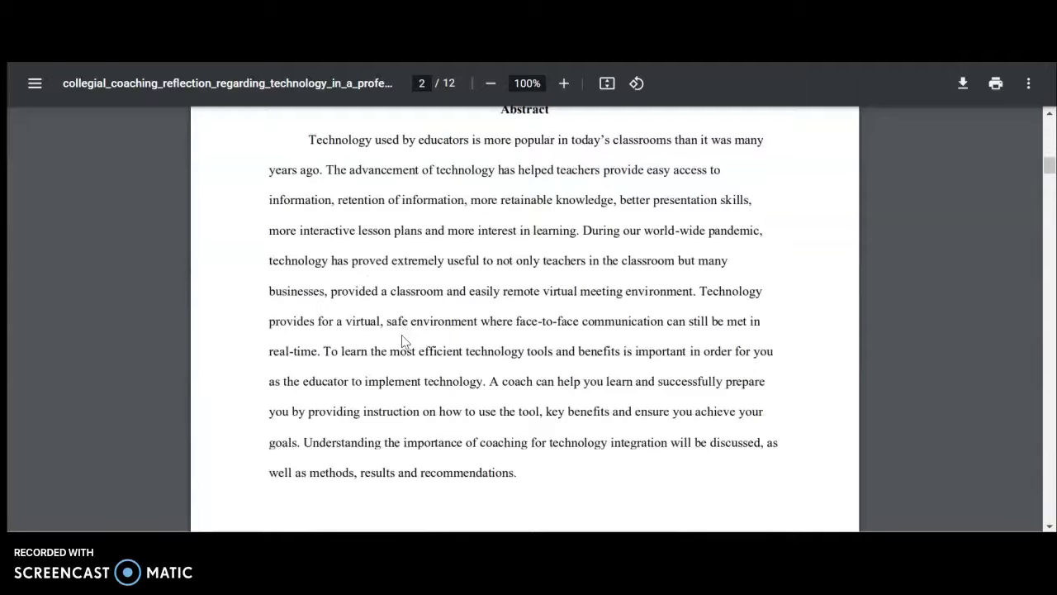
{"action": "scroll", "scroll_direction": "down", "scroll_amount": 3}
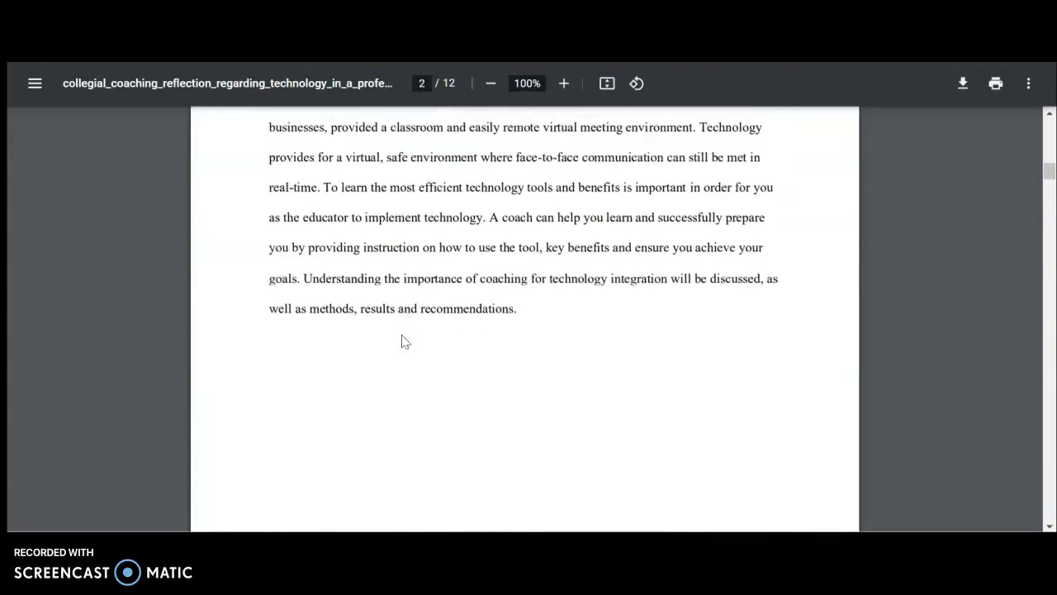
{"action": "scroll", "scroll_direction": "down", "scroll_amount": 3}
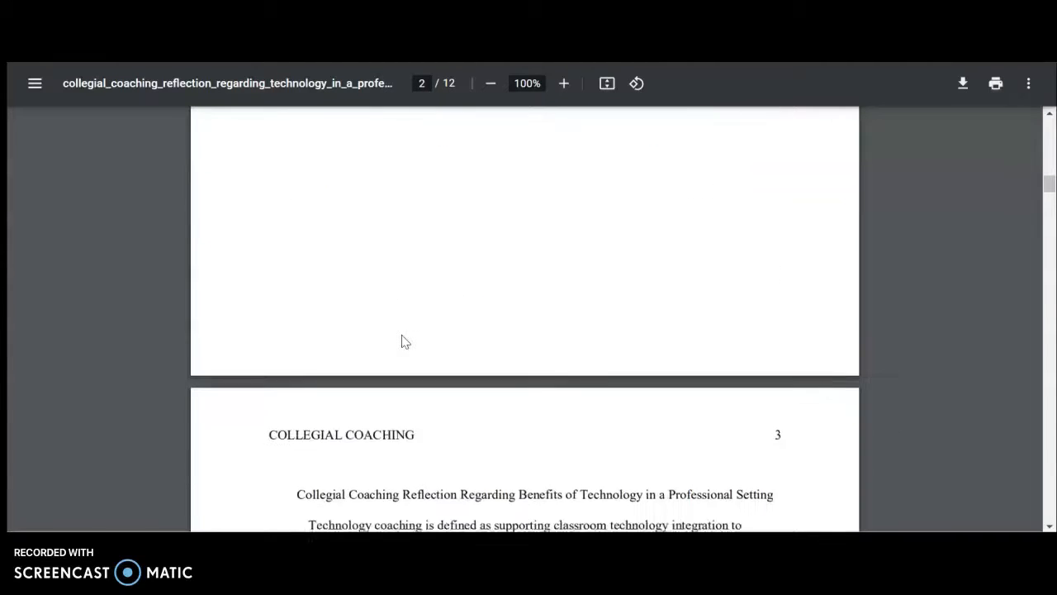
{"action": "scroll", "scroll_direction": "down", "scroll_amount": 3}
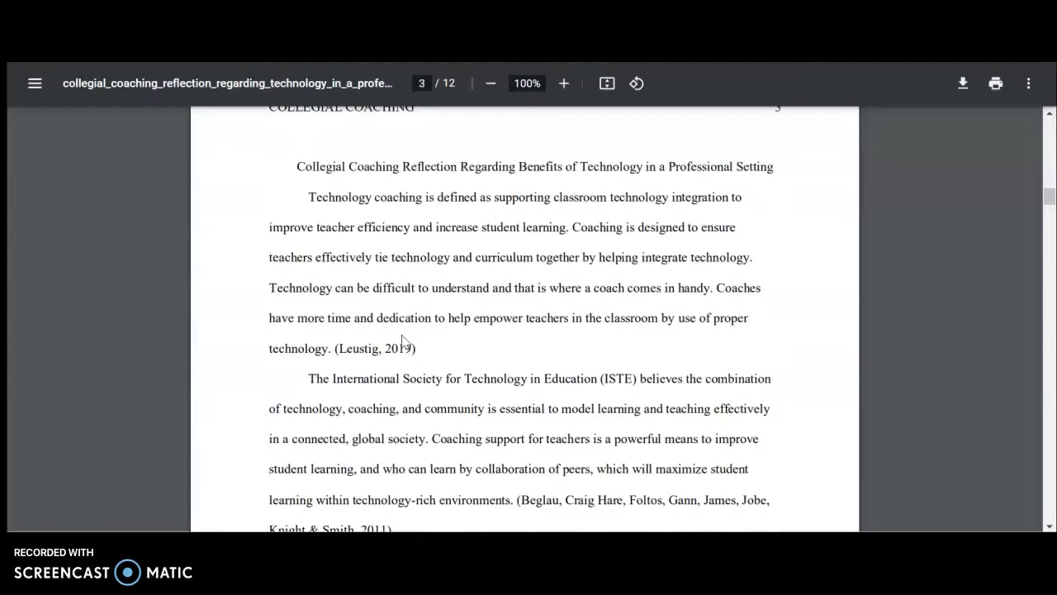
{"action": "scroll", "scroll_direction": "down", "scroll_amount": 3}
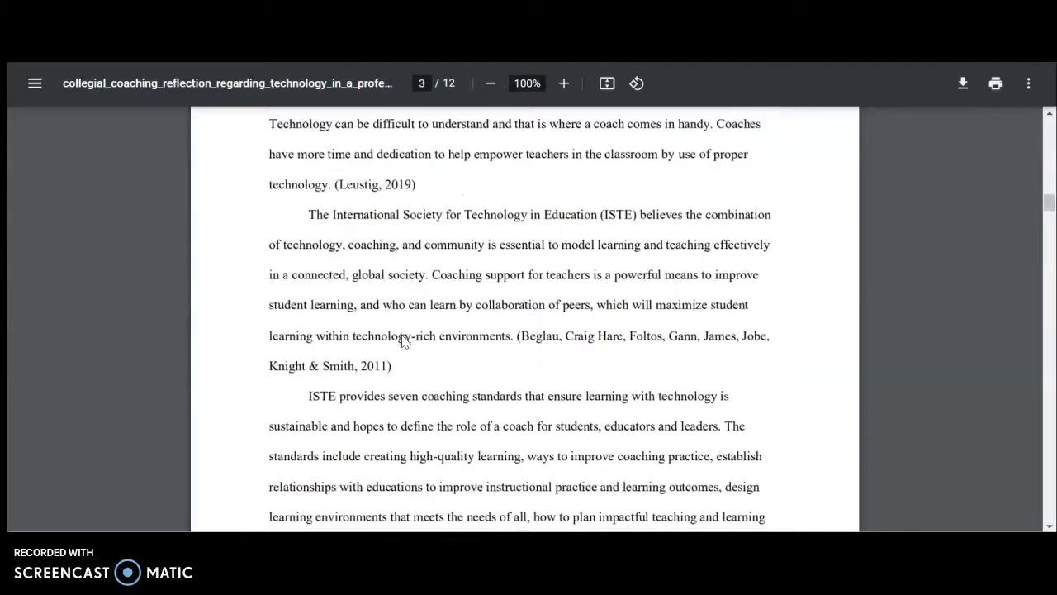
{"action": "scroll", "scroll_direction": "down", "scroll_amount": 3}
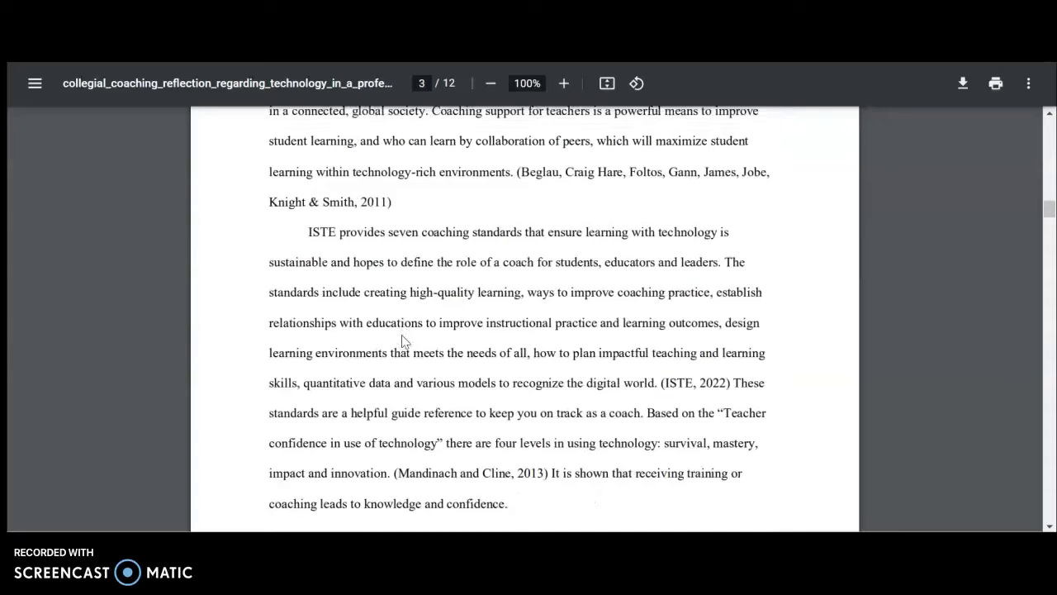
{"action": "scroll", "scroll_direction": "down", "scroll_amount": 3}
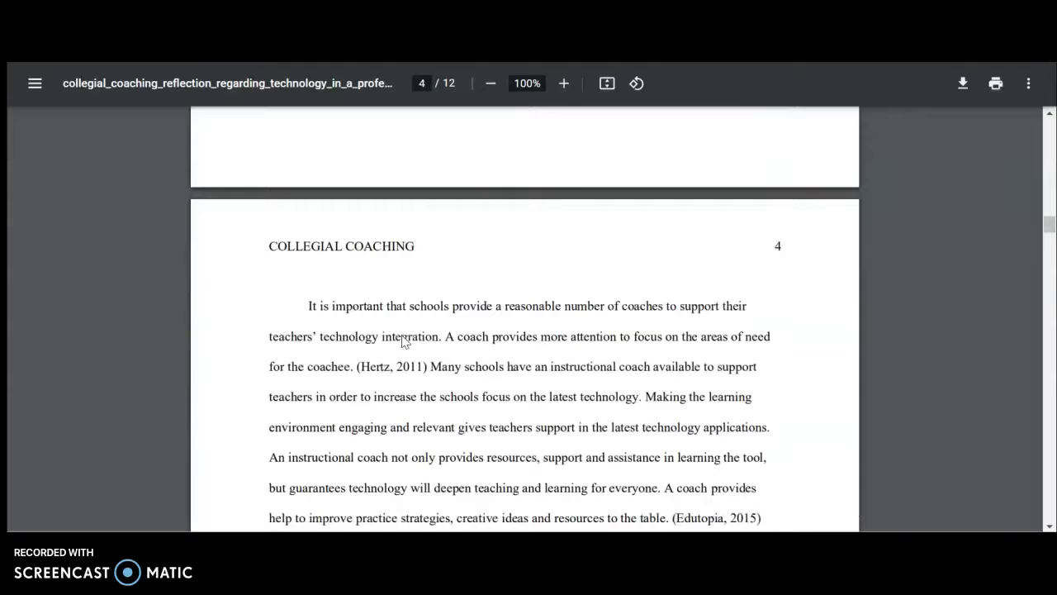
{"action": "scroll", "scroll_direction": "down", "scroll_amount": 3}
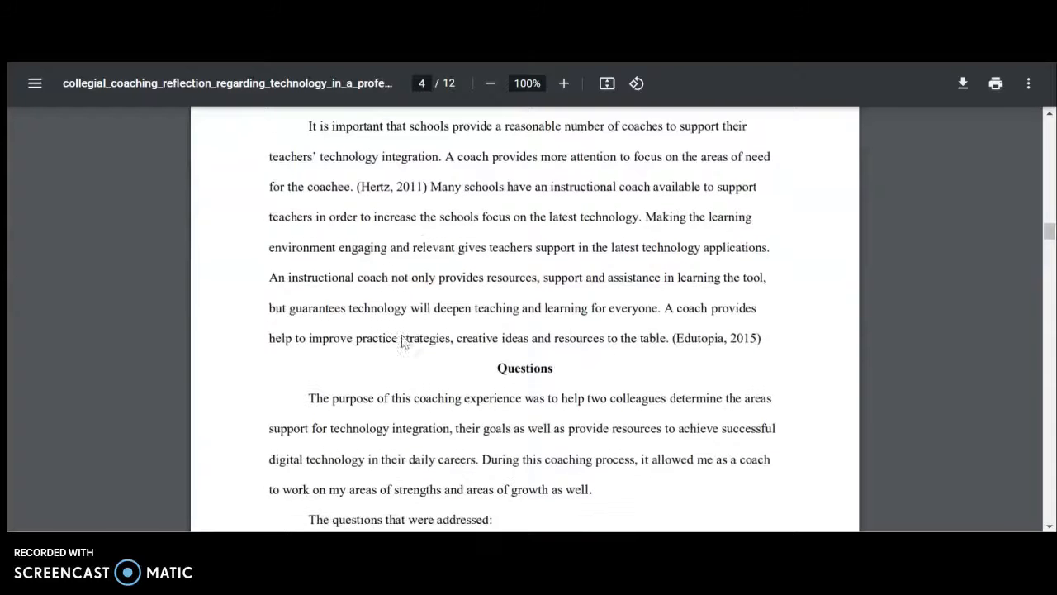
{"action": "scroll", "scroll_direction": "down", "scroll_amount": 3}
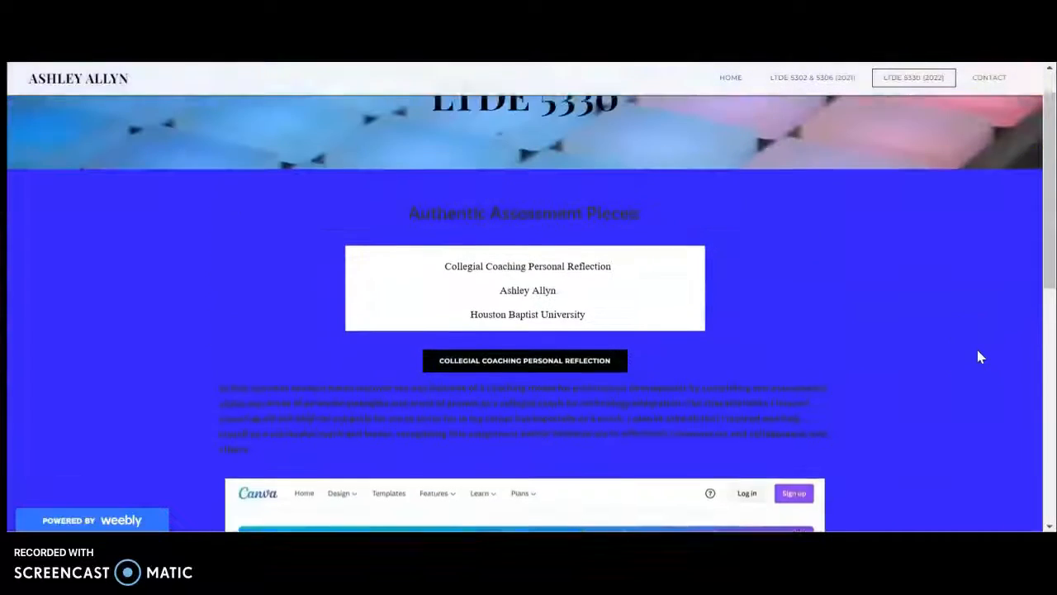
Scroll past the Canva tool and technology reflection pieces toward the personal reflection
{"action": "scroll", "scroll_direction": "down", "scroll_amount": 3}
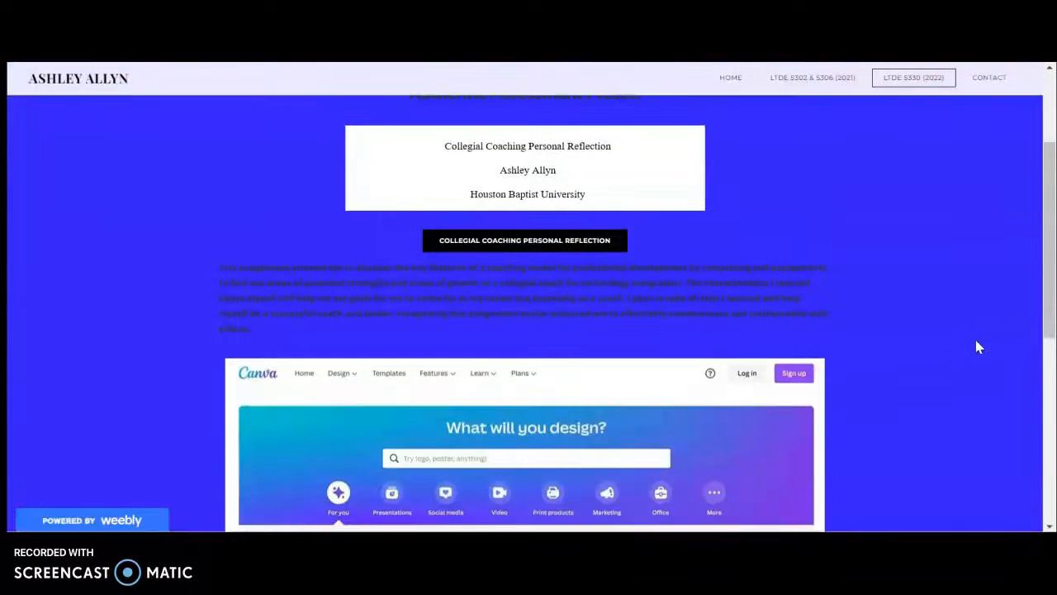
{"action": "scroll", "scroll_direction": "down", "scroll_amount": 3}
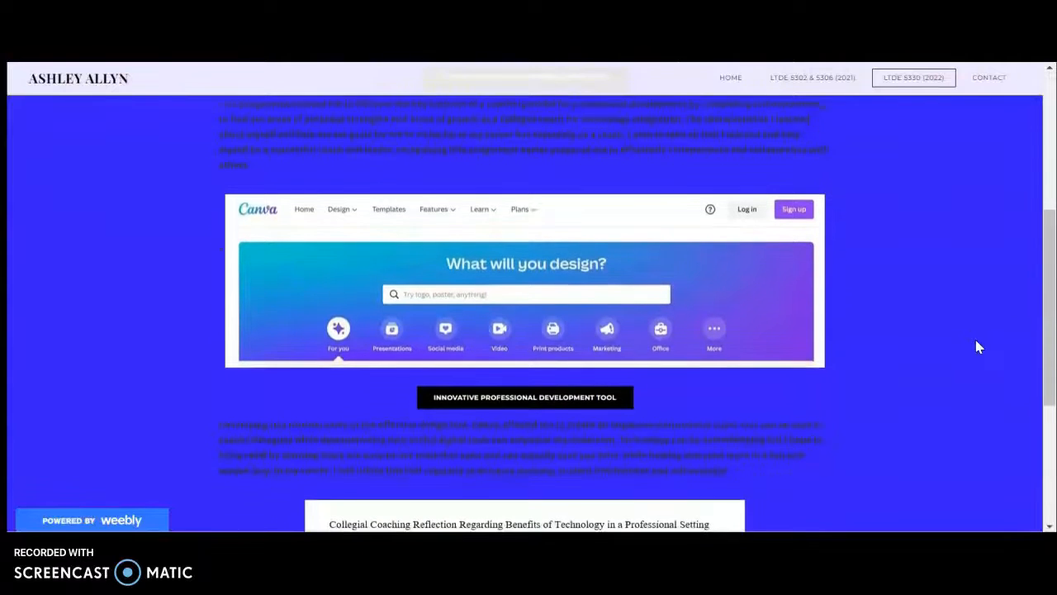
{"action": "scroll", "scroll_direction": "down", "scroll_amount": 3}
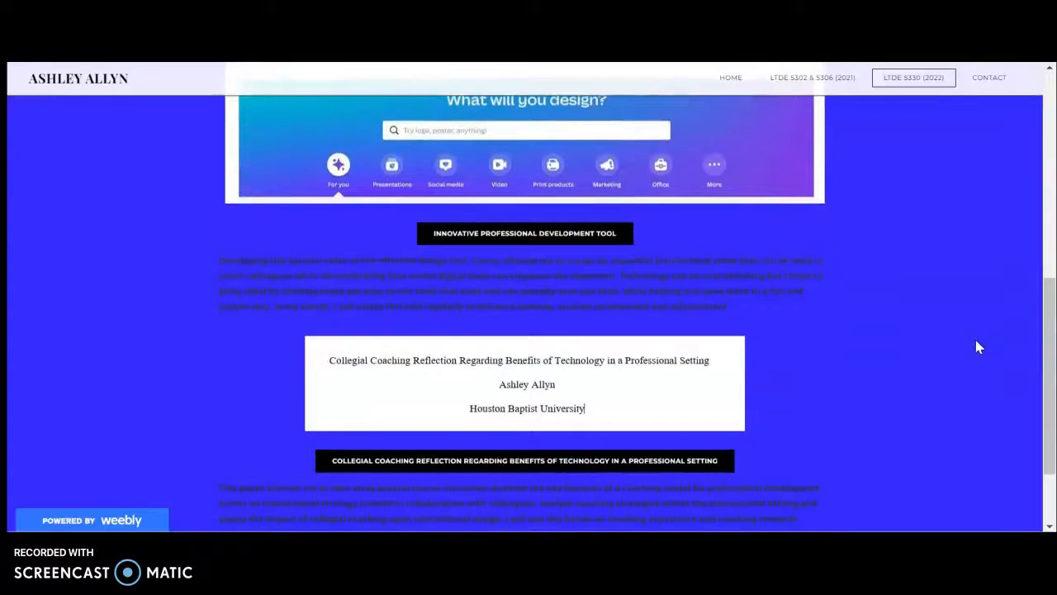
{"action": "scroll", "scroll_direction": "down", "scroll_amount": 3}
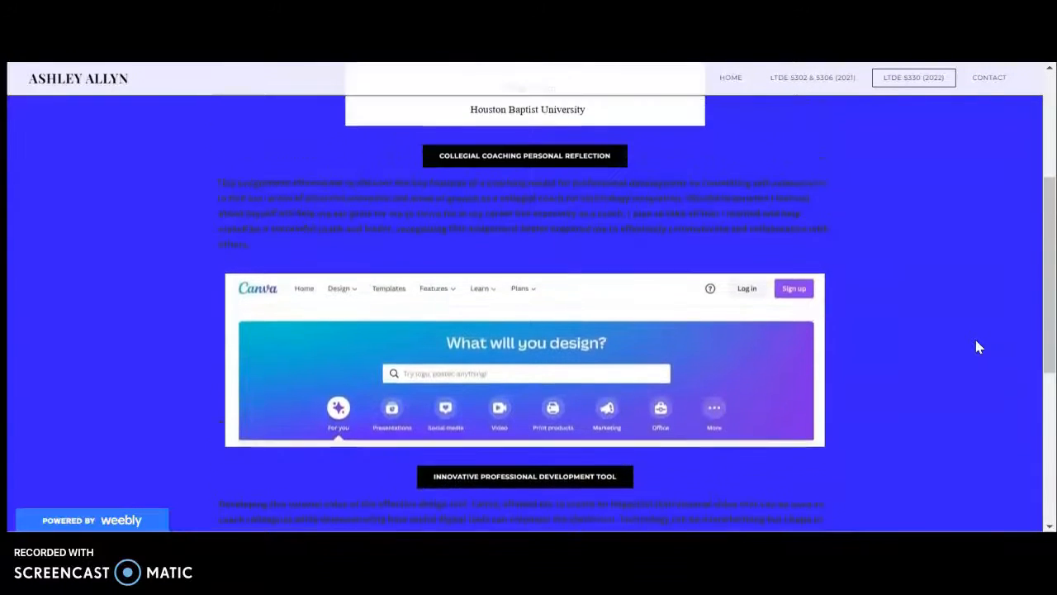